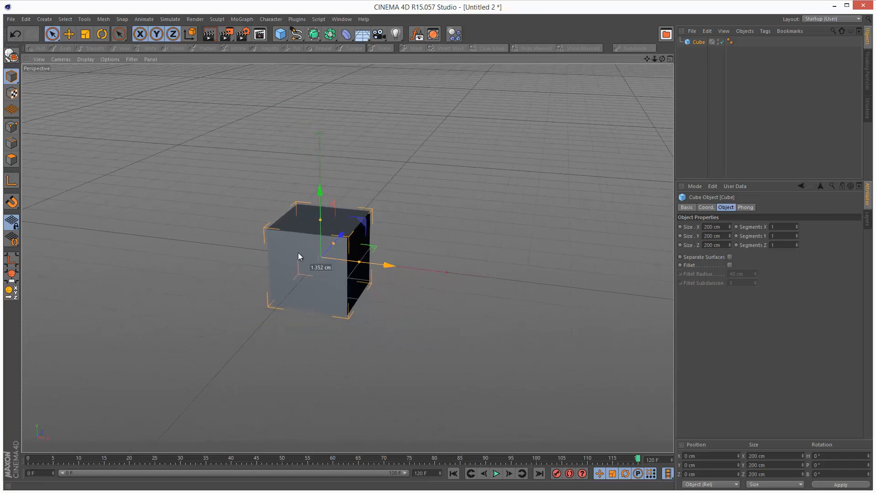
Add a Sphere, a Cylinder and a Cone from the primitives palette beside the cube.
click(280, 34)
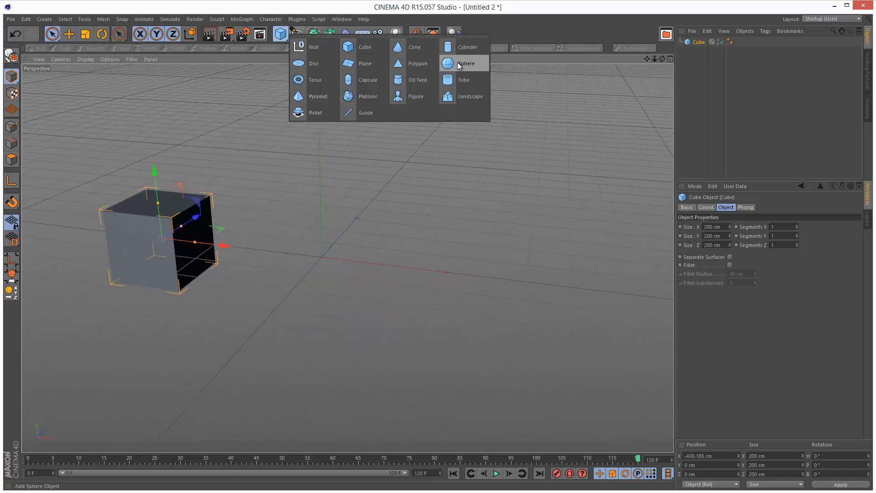
click(458, 63)
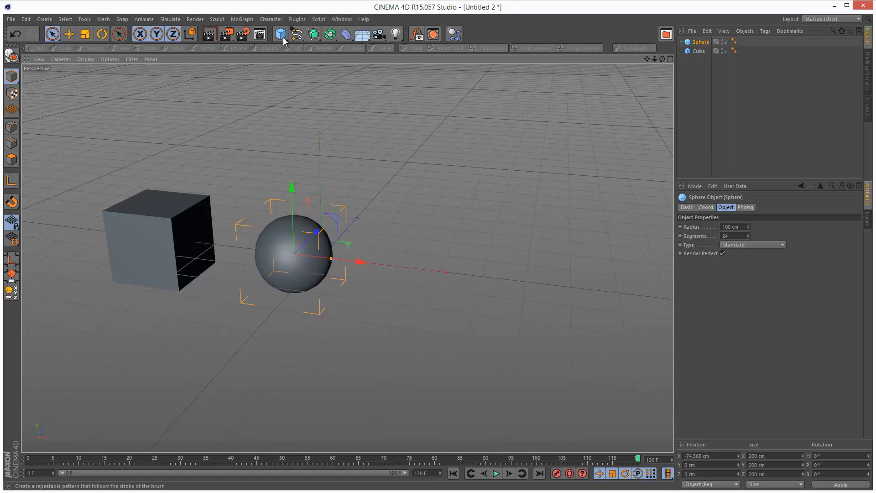
click(279, 34)
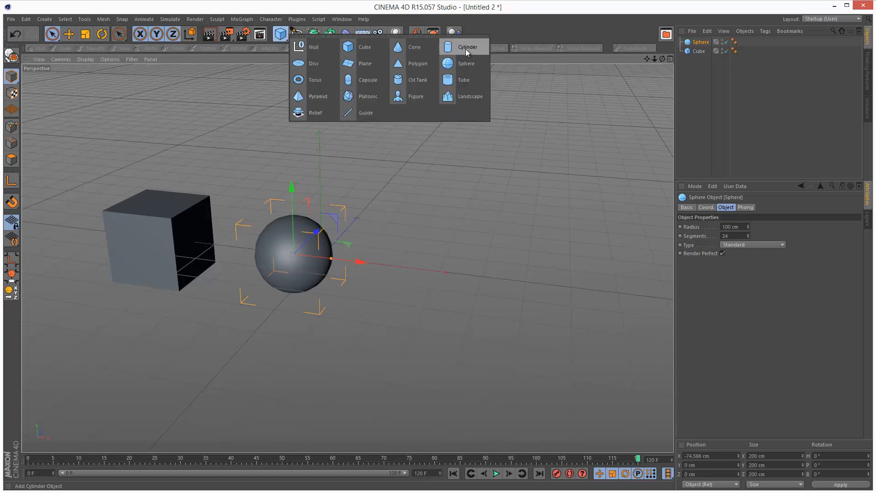
click(467, 47)
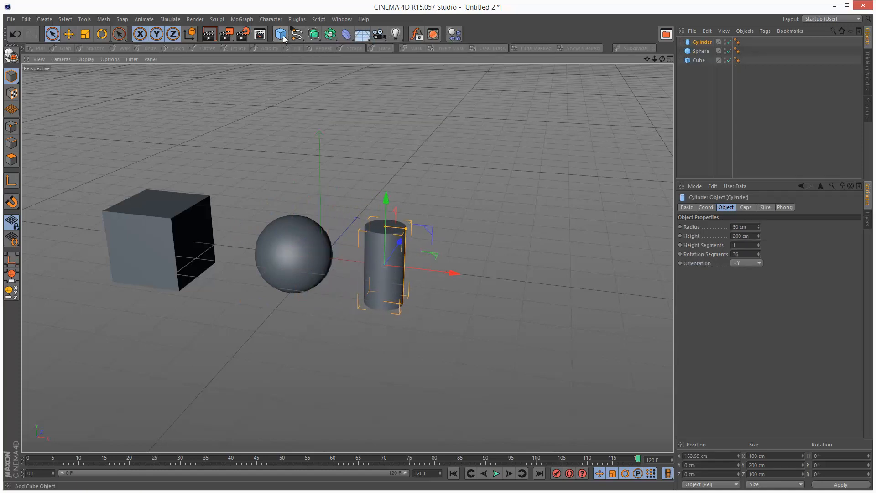
click(281, 33)
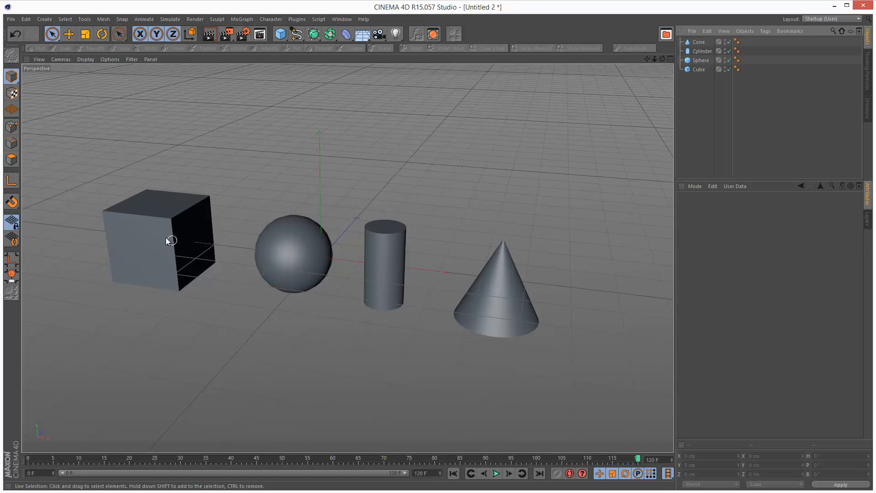
mouse_move(380, 242)
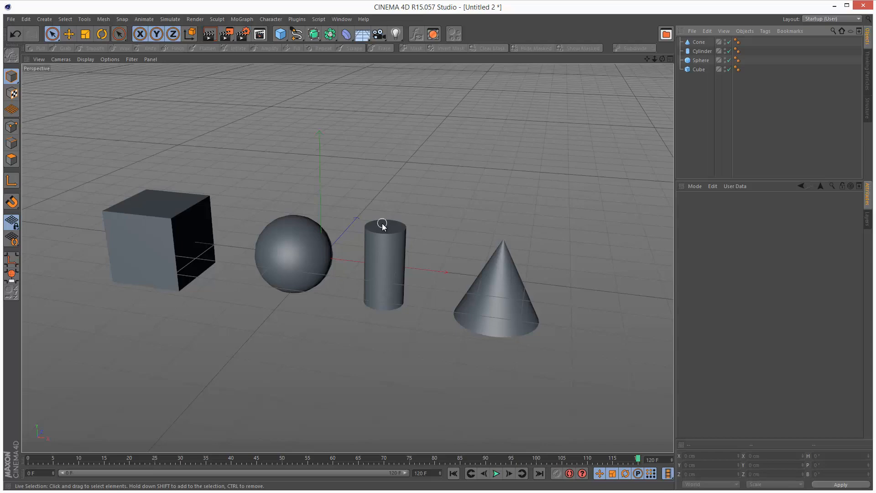
mouse_move(394, 277)
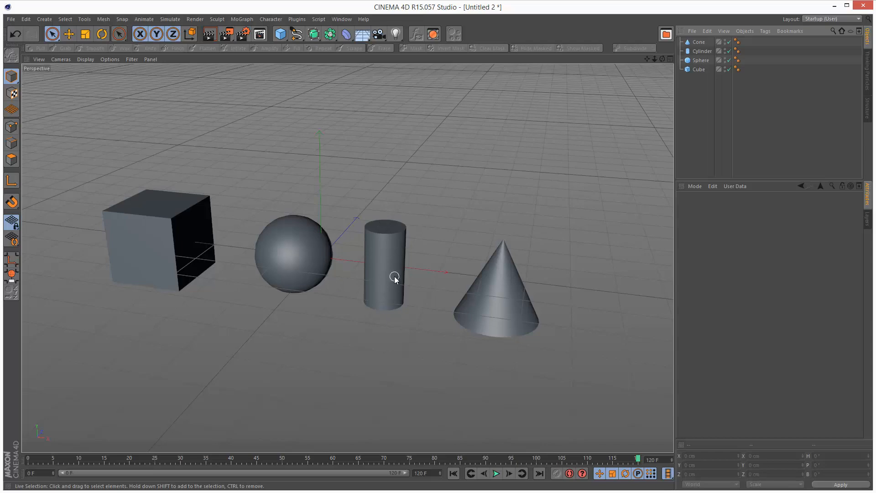
Select the cone and examine its radius, height and segment parameters.
click(146, 245)
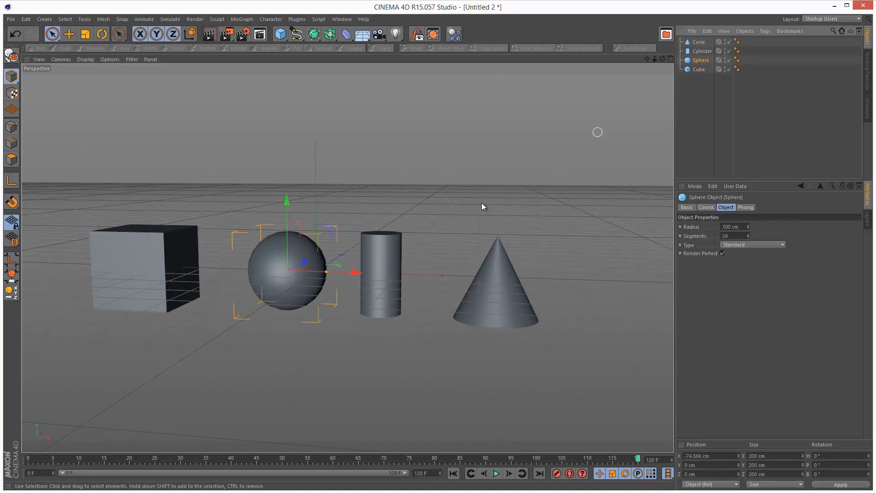
mouse_move(703, 52)
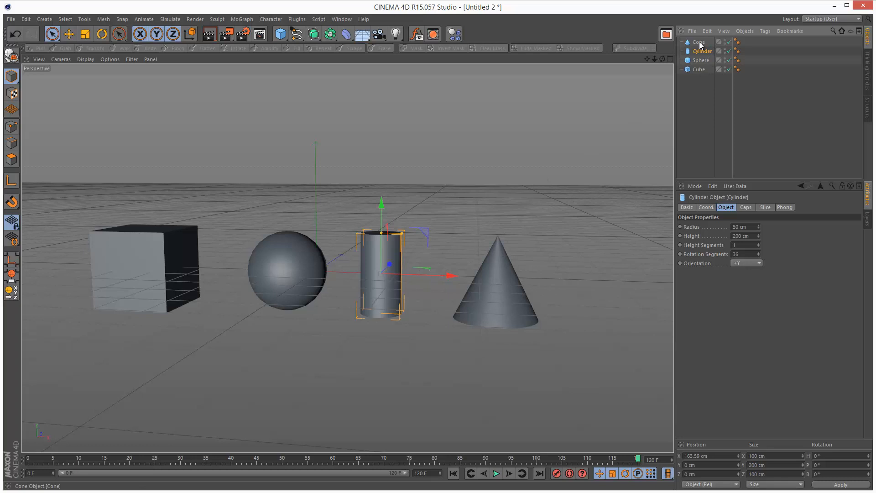
click(699, 41)
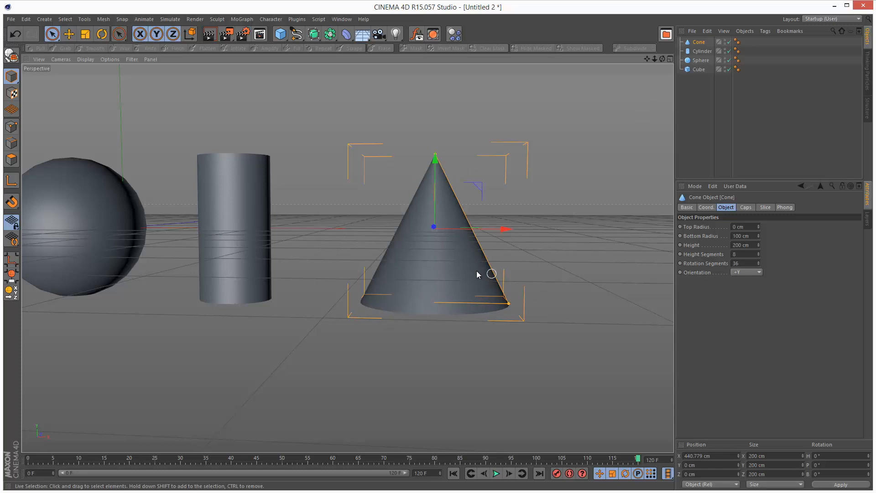
mouse_move(456, 290)
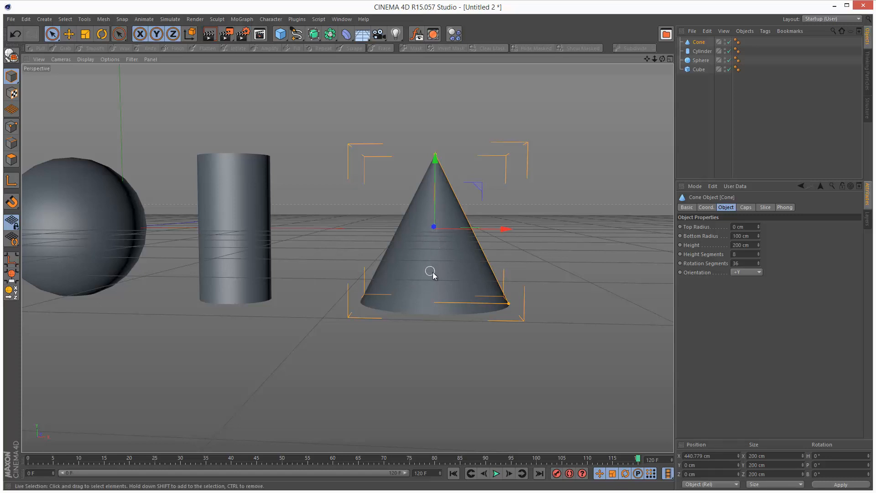
mouse_move(438, 183)
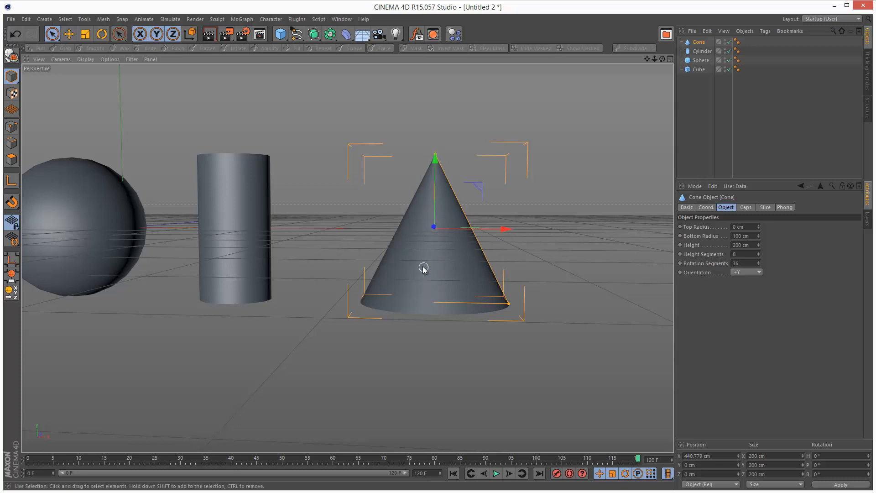
mouse_move(503, 311)
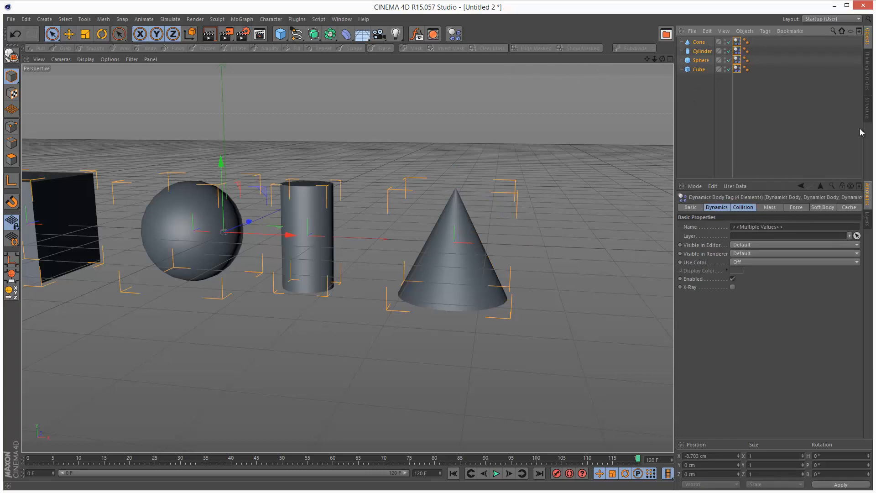
Set the body tags' collision Shape to Moving Mesh and Dynamic to Off.
click(716, 207)
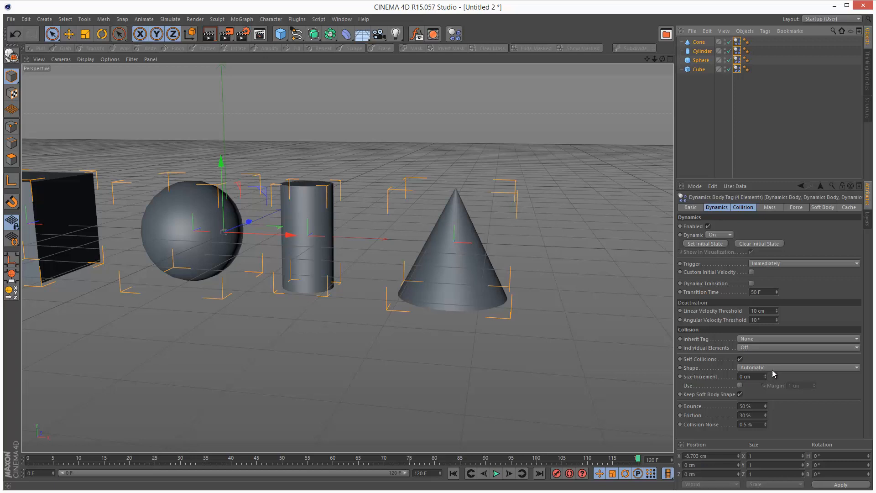
click(798, 367)
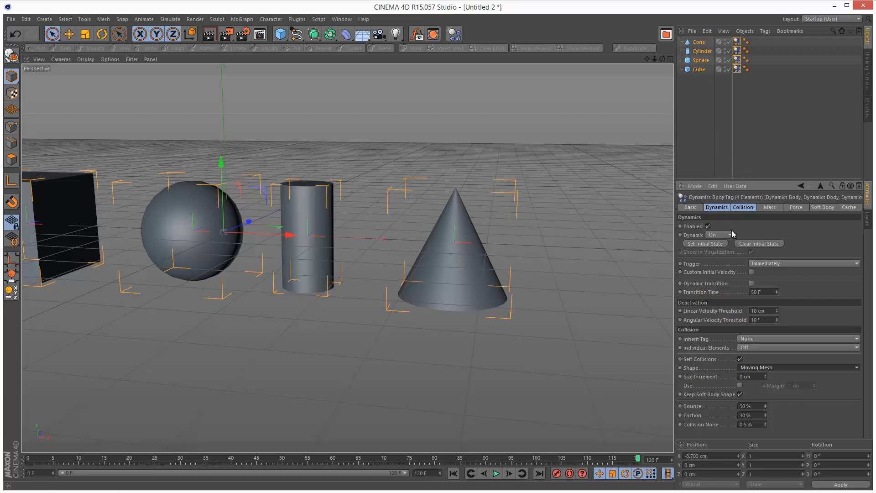
click(719, 234)
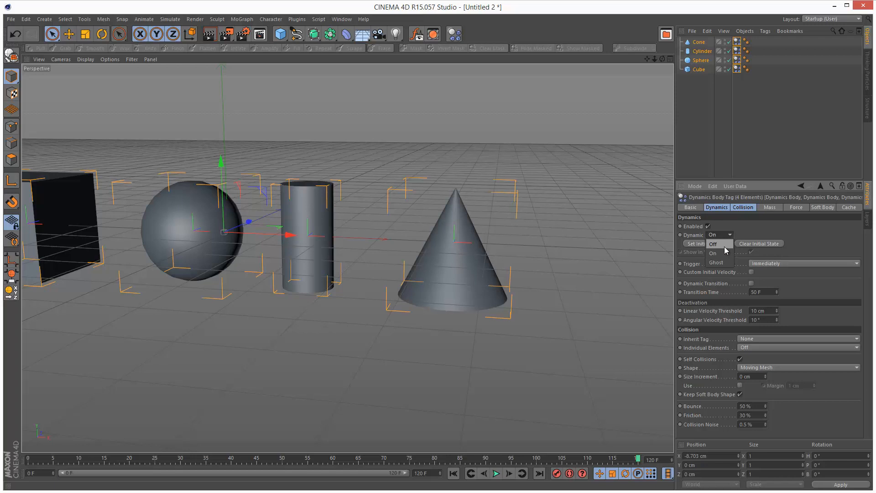
click(713, 244)
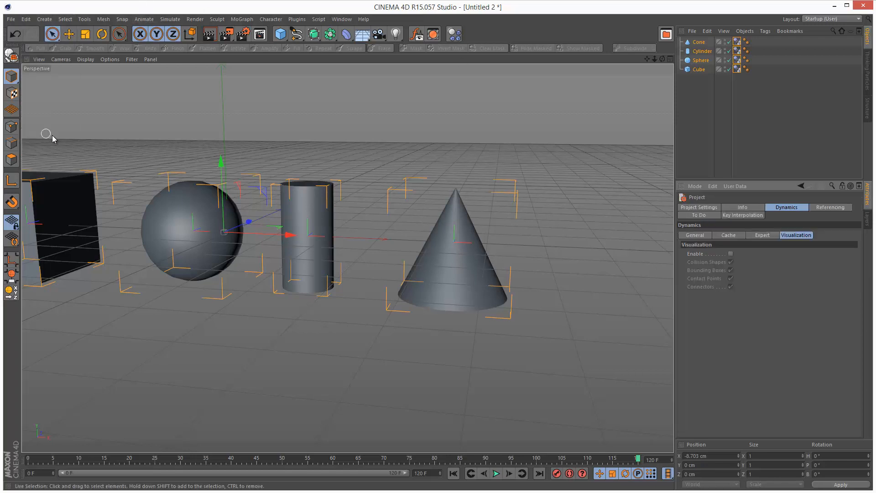
Enable dynamics visualization so green collision wireframes appear, then select the cone.
click(795, 235)
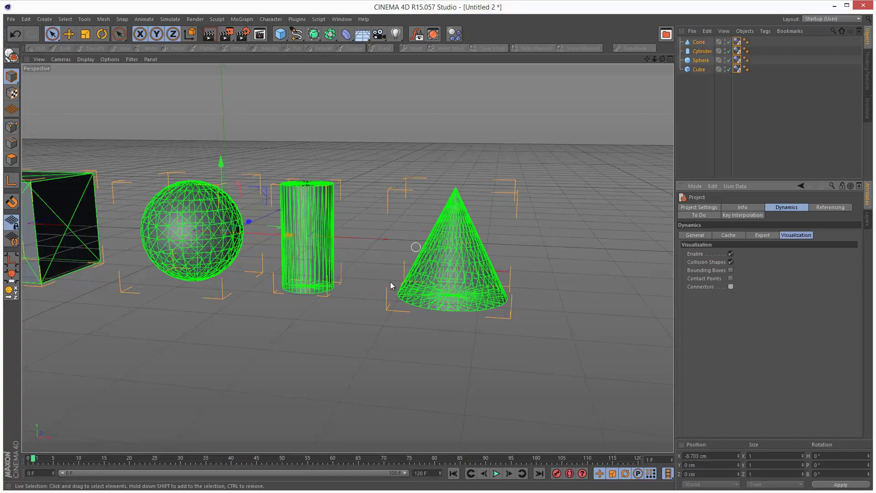
mouse_move(459, 283)
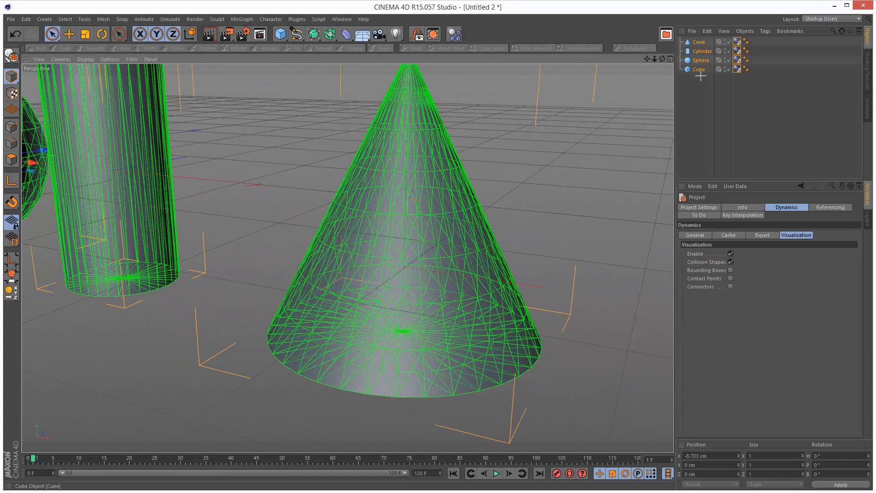
click(699, 42)
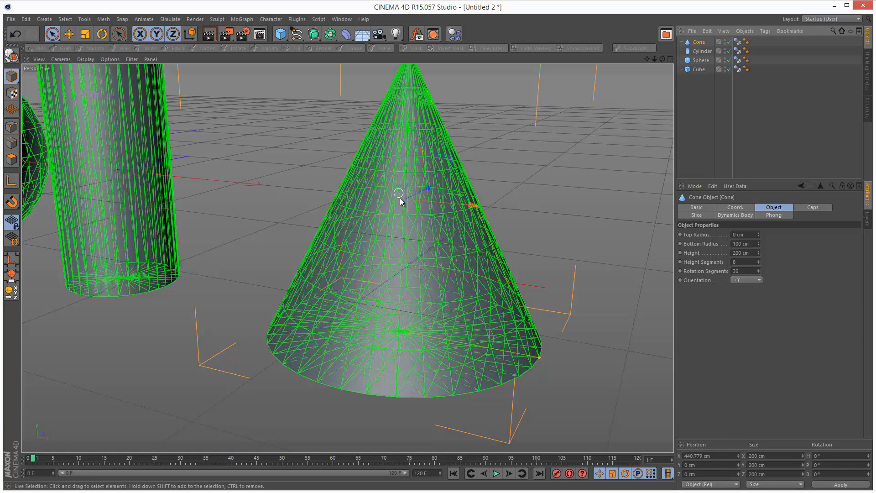
mouse_move(407, 256)
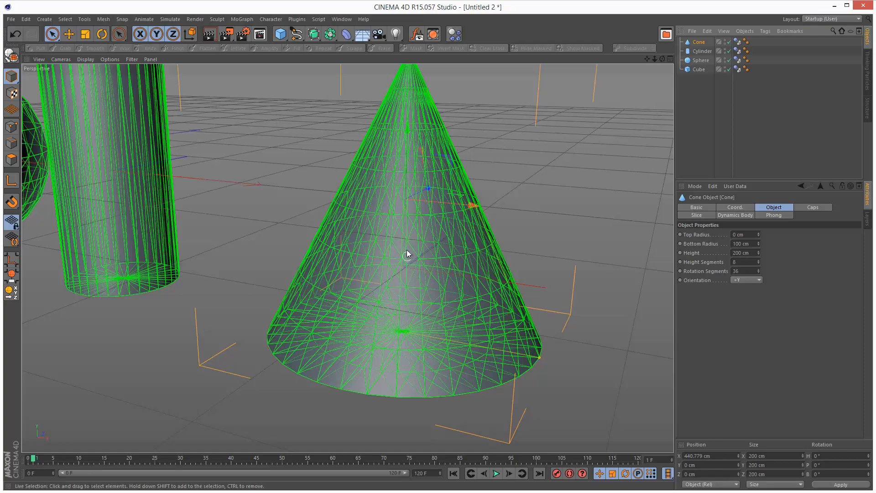
mouse_move(436, 241)
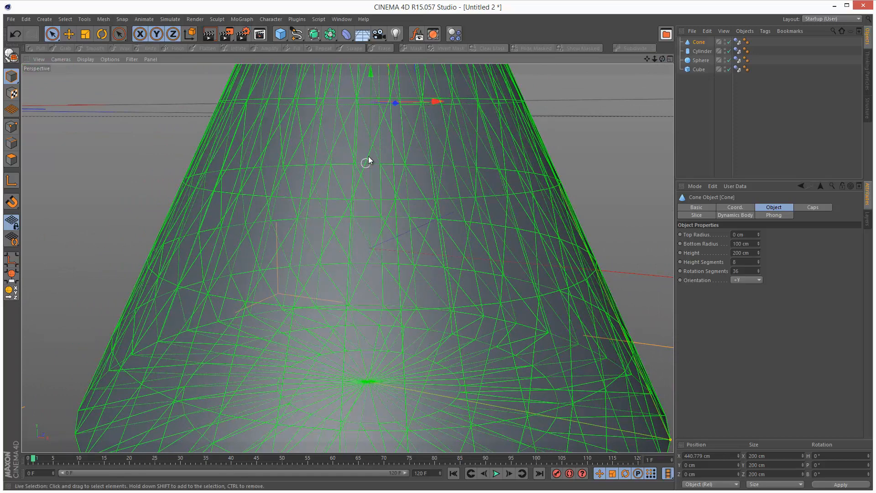
mouse_move(373, 251)
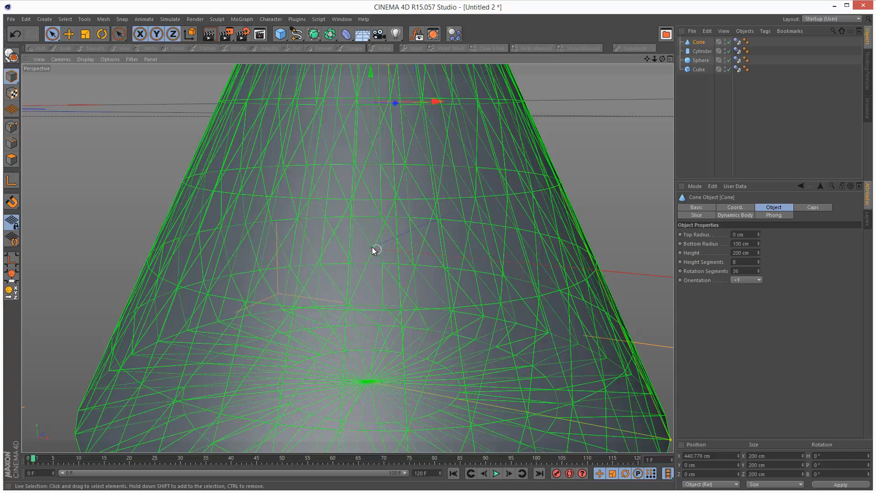
mouse_move(363, 249)
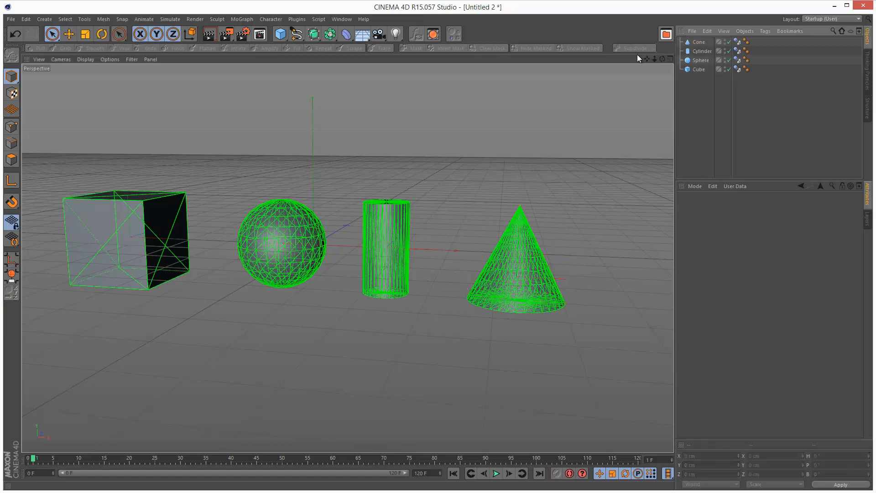
Enable a custom center of mass on the cone's body tag and drag its Y offset downward.
click(737, 41)
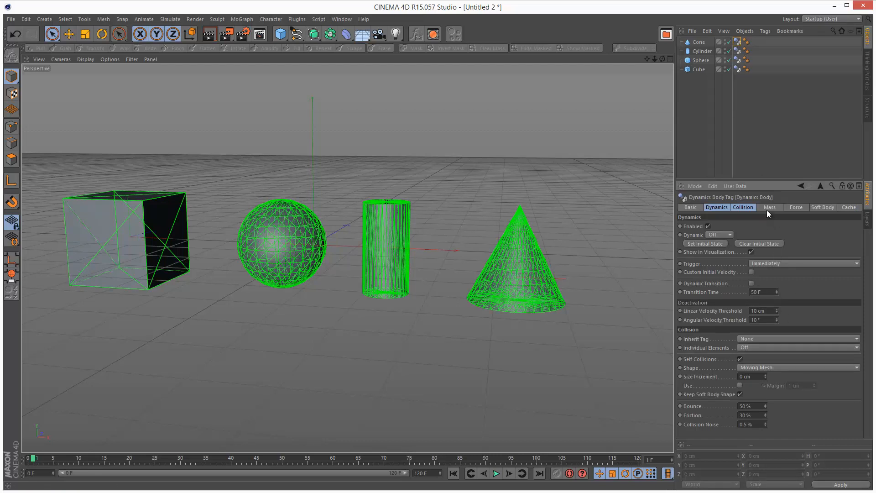
click(769, 207)
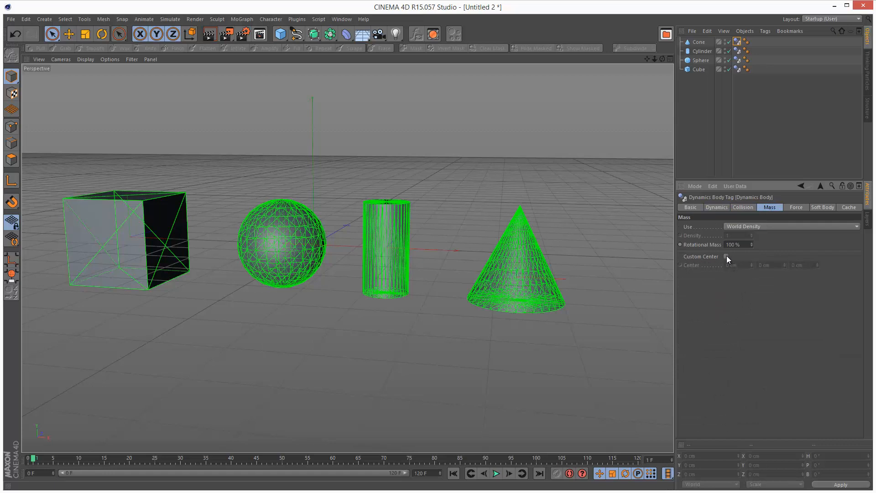
click(726, 256)
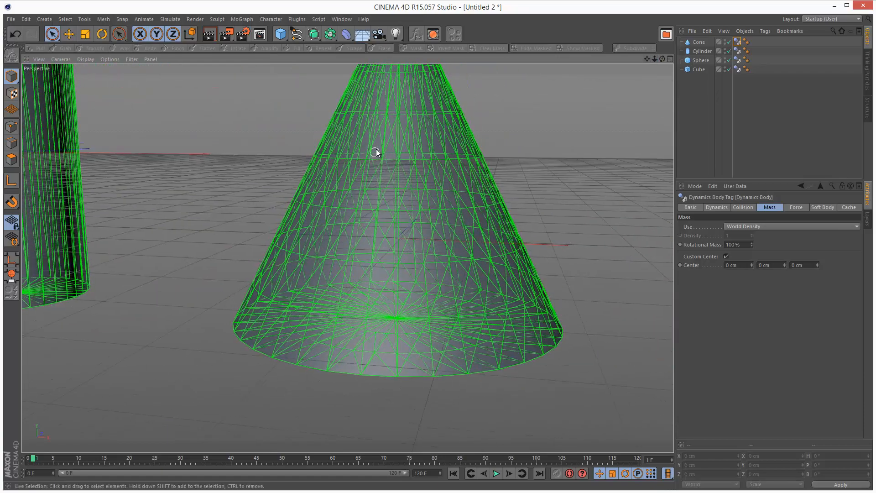
mouse_move(772, 280)
text(-40)
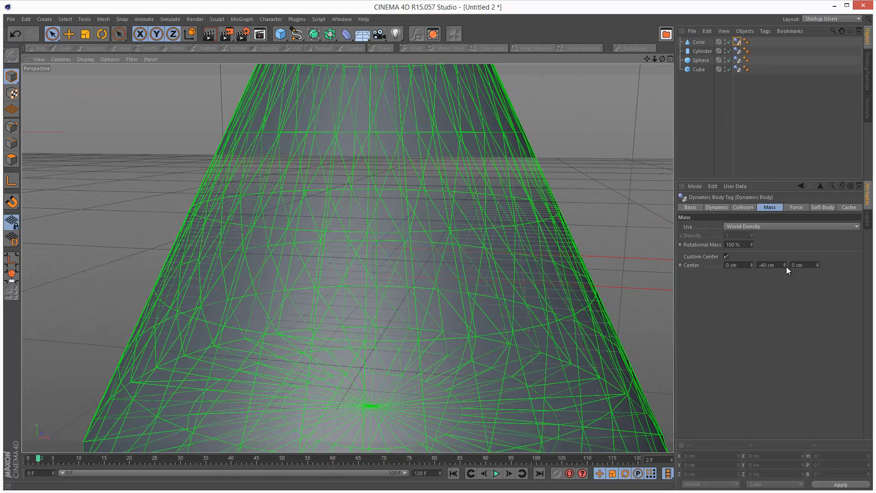
drag(785, 265, 784, 268)
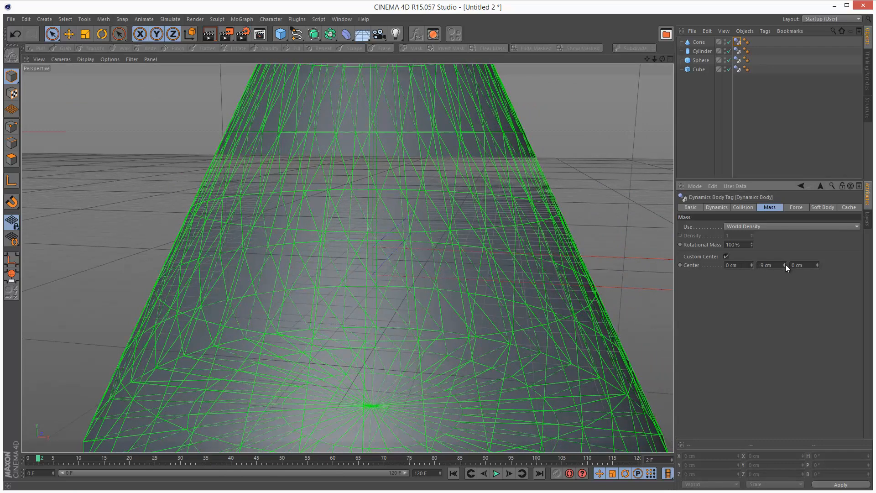
click(507, 476)
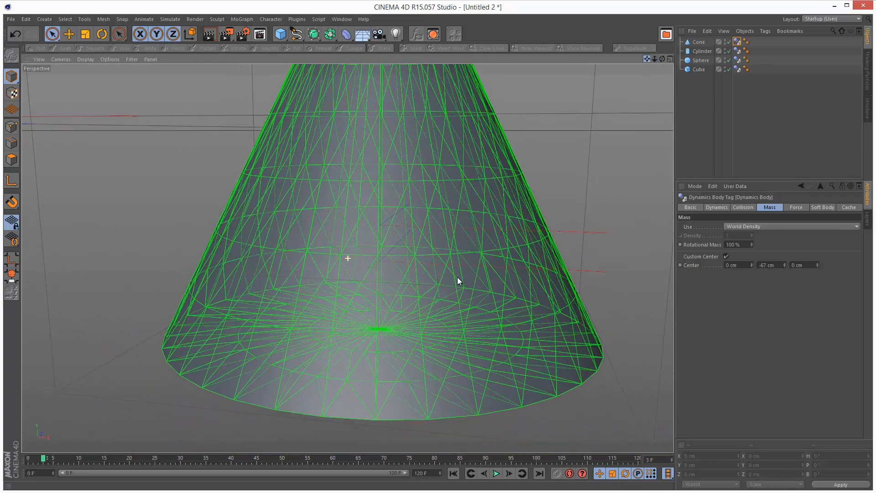
Reselect the cone's dynamics body tag and set the mass Center Y to -200.
click(698, 42)
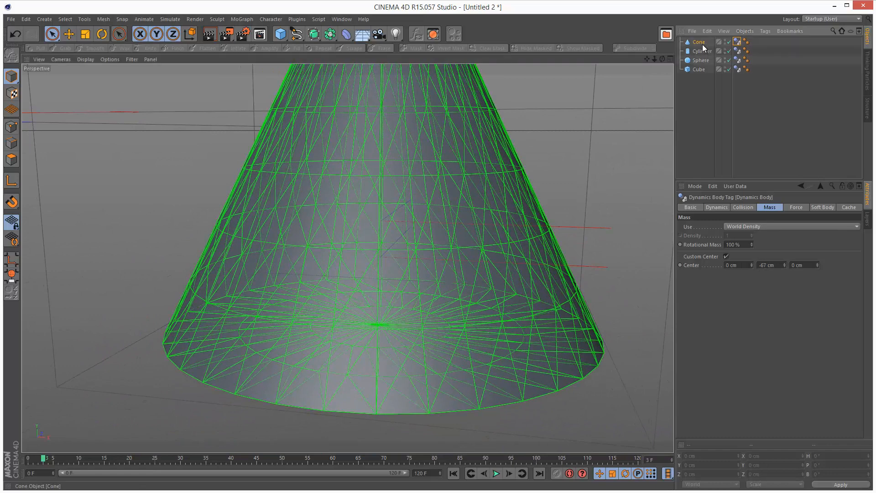
click(688, 42)
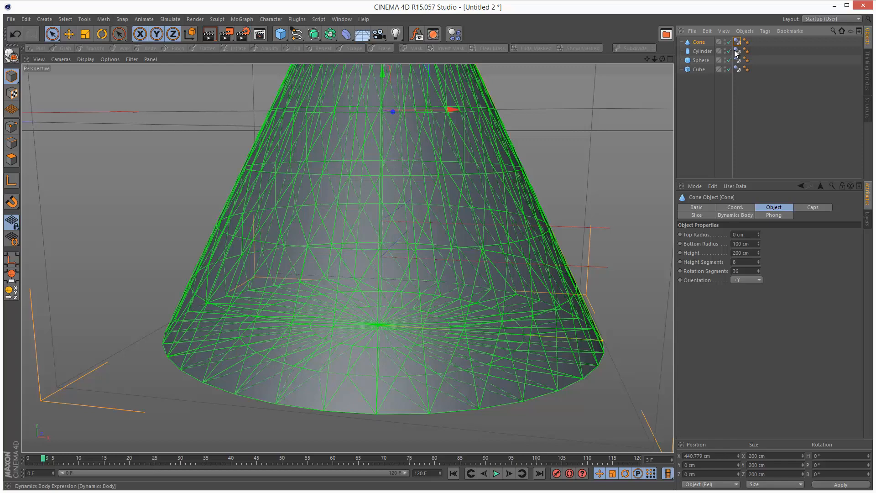
click(739, 41)
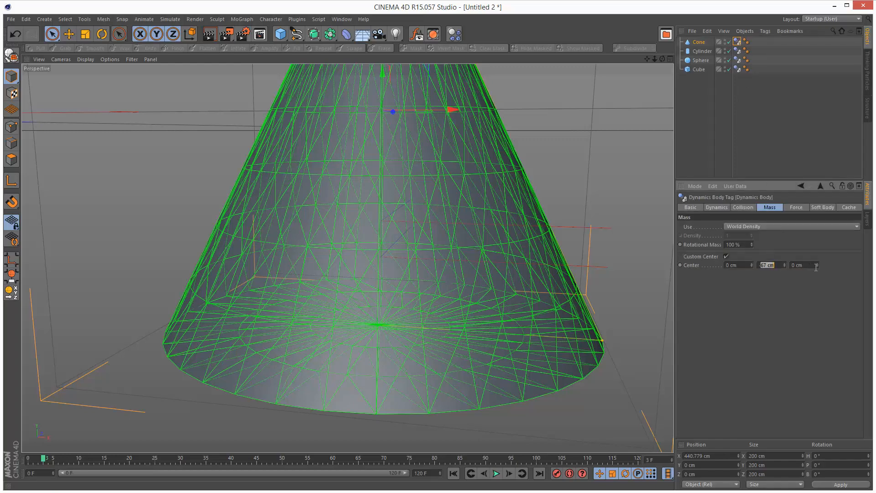
text(-200)
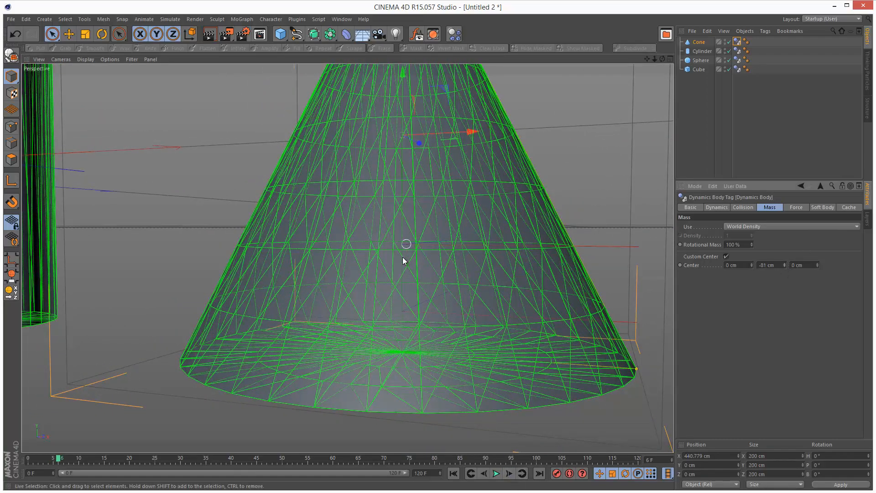
mouse_move(427, 316)
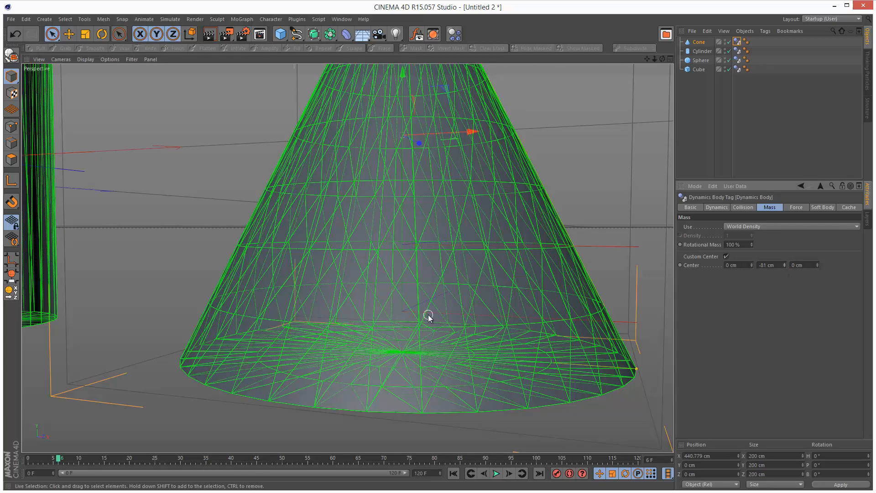
mouse_move(402, 169)
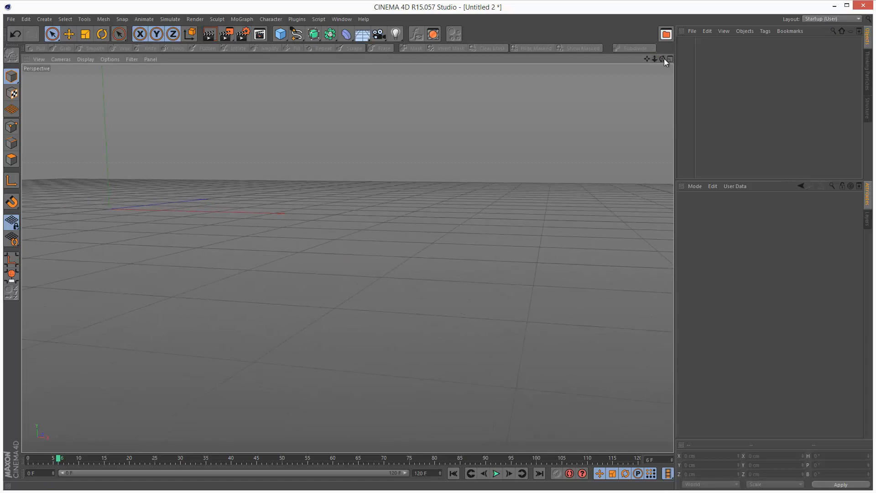
Add a Capsule primitive and review its dynamics body tag's Dynamics and Collision settings.
click(280, 34)
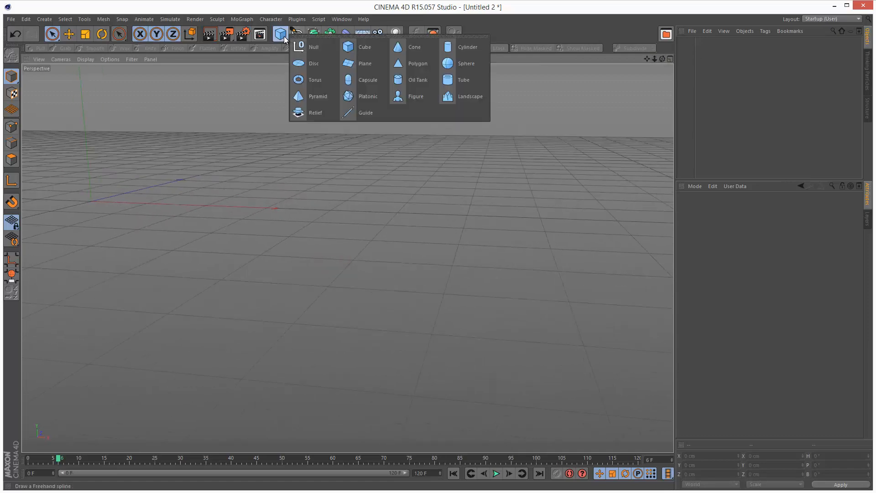
click(367, 80)
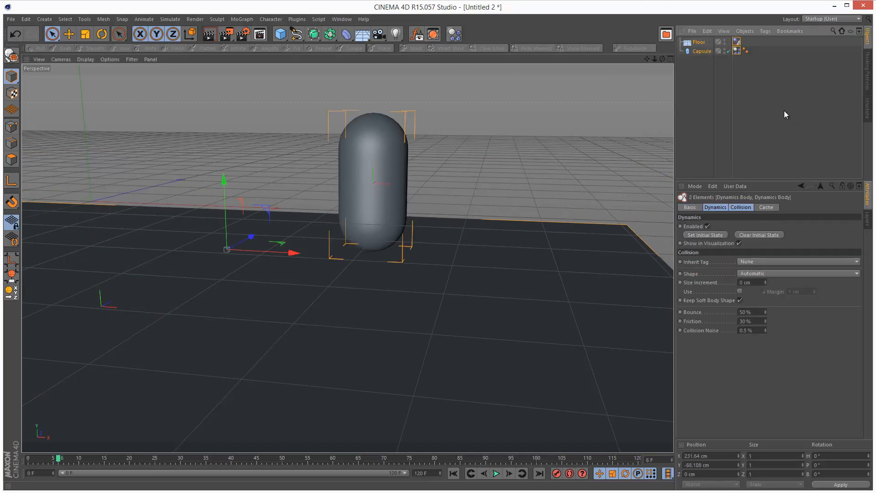
click(701, 51)
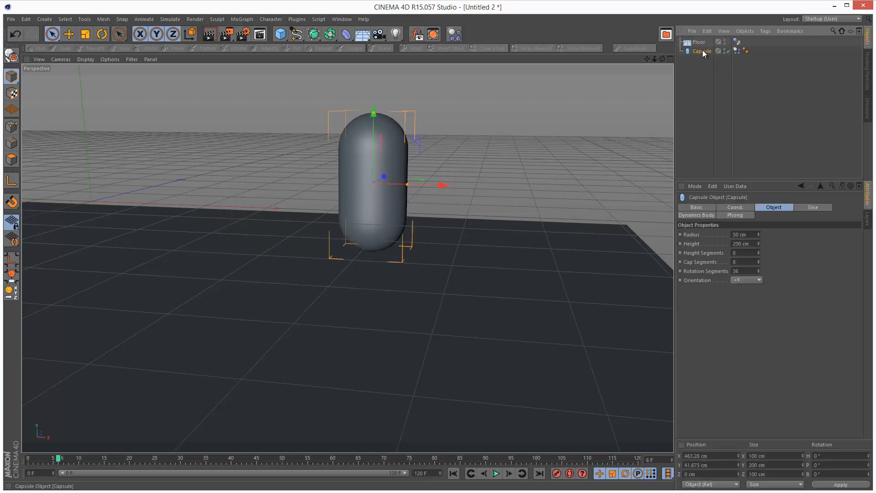
click(740, 51)
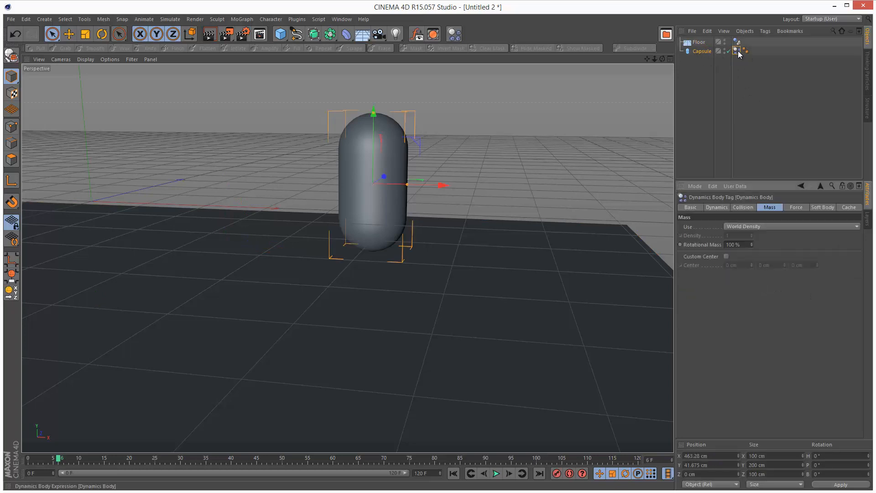
click(716, 207)
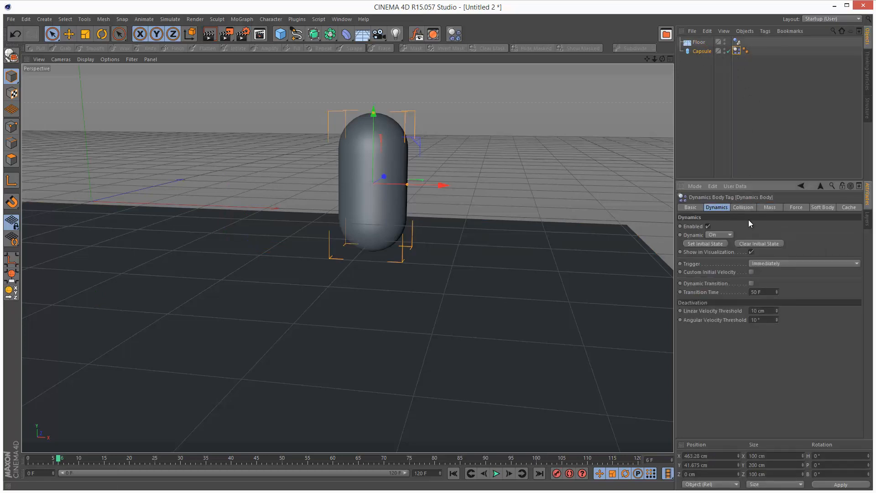
click(742, 207)
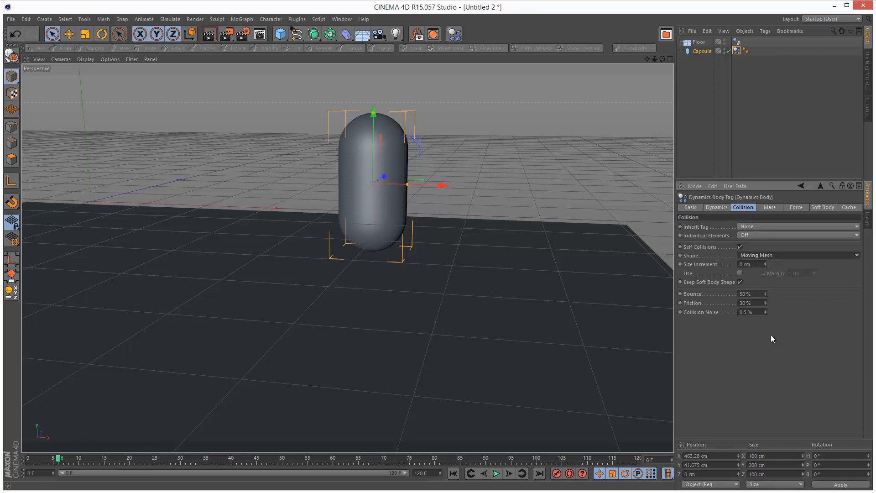
Play the simulation so the capsule topples onto its side on the floor.
click(497, 474)
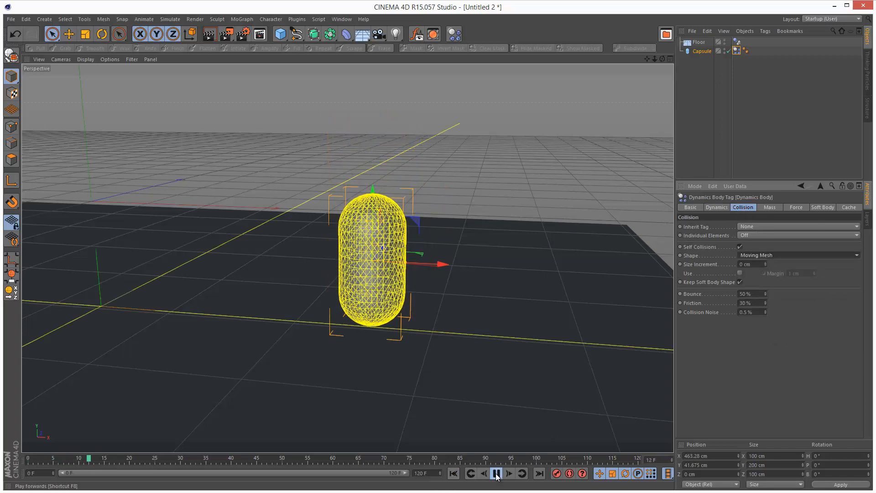
click(496, 485)
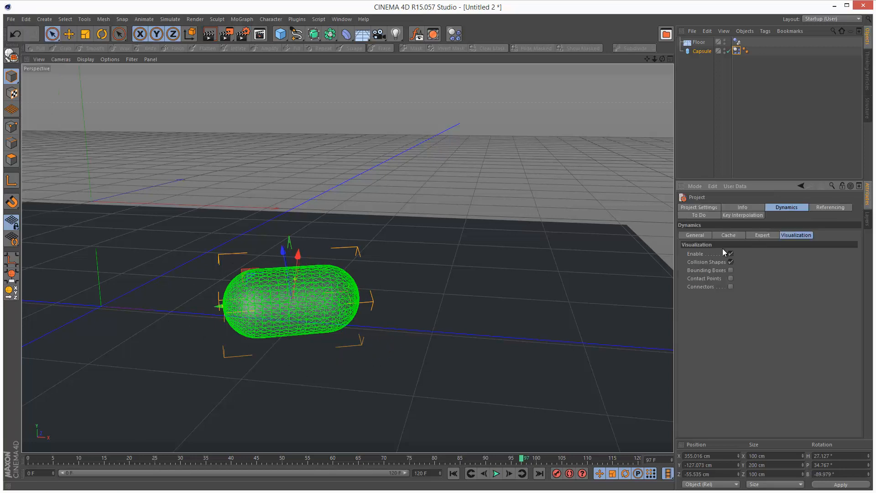
Turn off dynamics visualization and give the capsule a custom mass Center Y of -100.
click(453, 473)
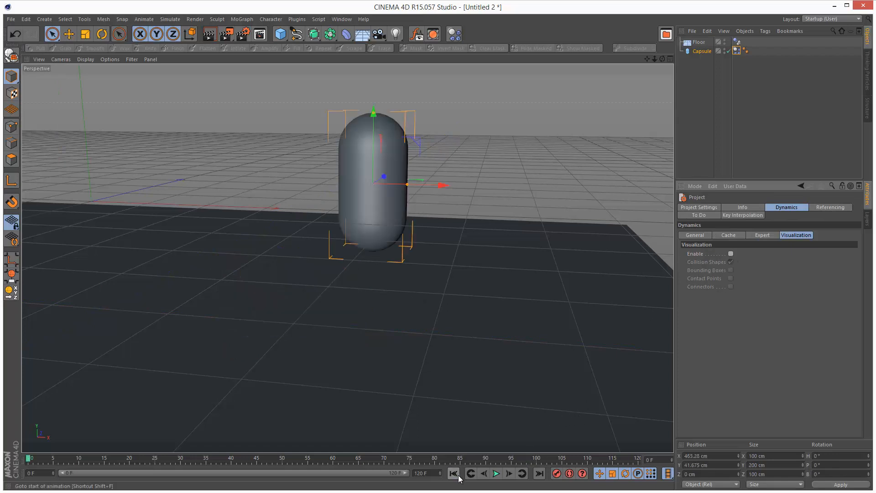
click(739, 51)
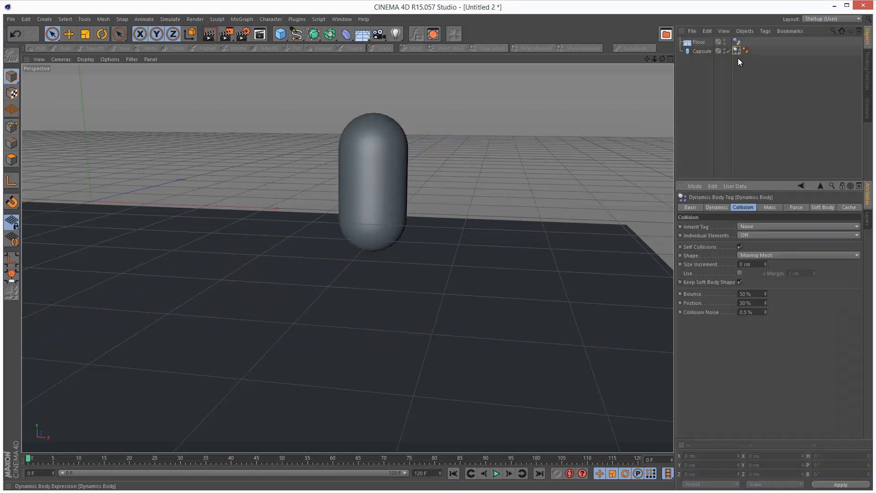
click(700, 51)
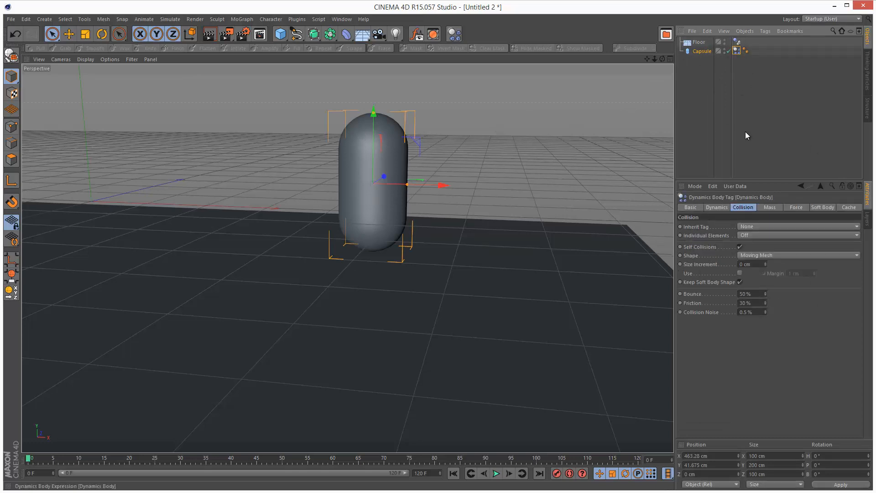
click(769, 207)
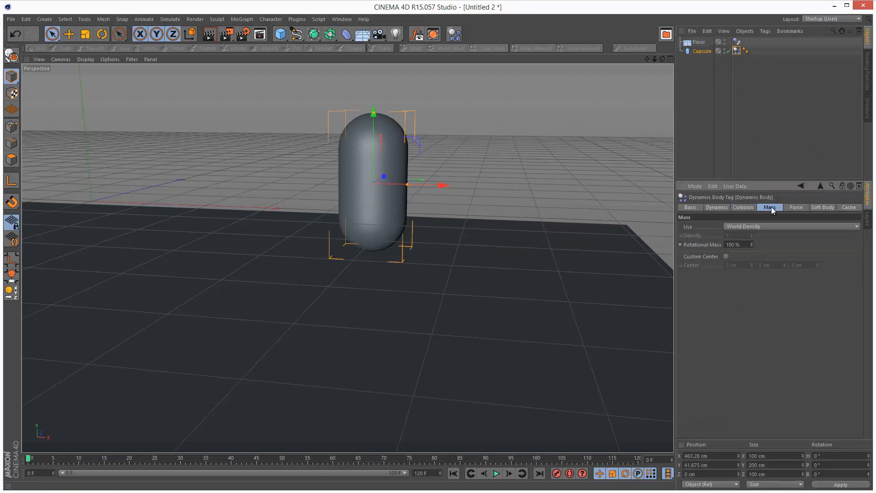
click(726, 257)
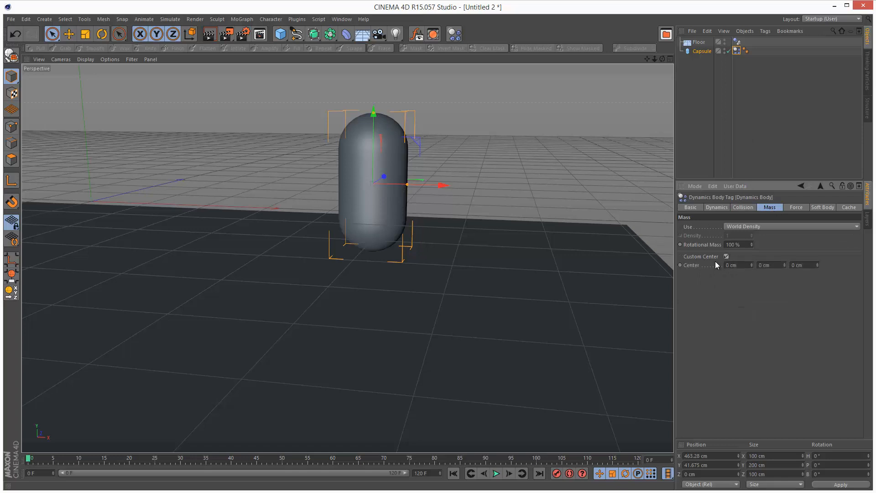
click(686, 51)
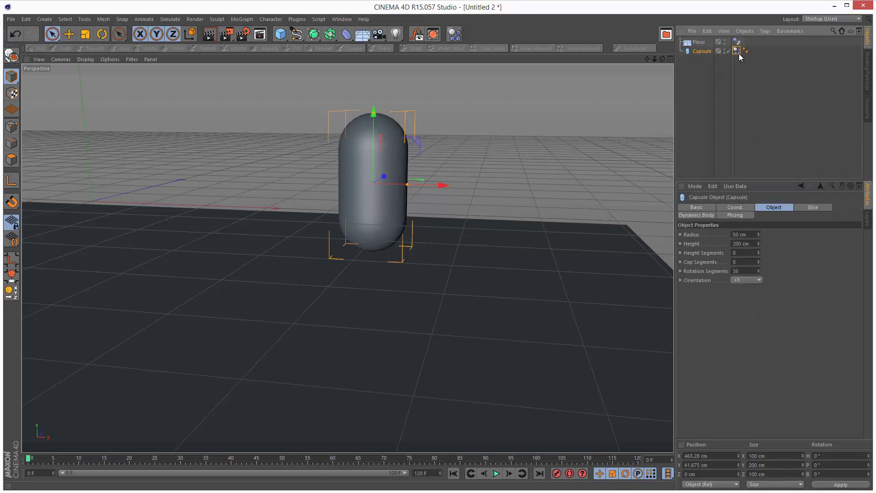
click(735, 51)
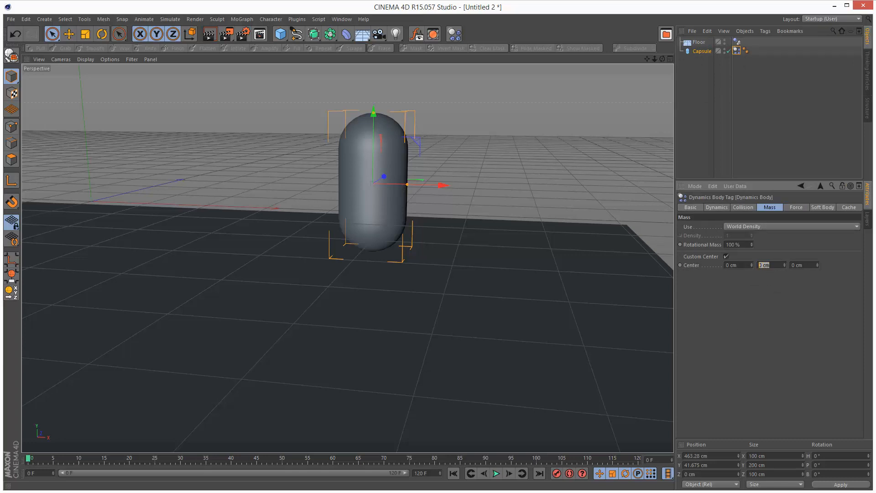
text(-100)
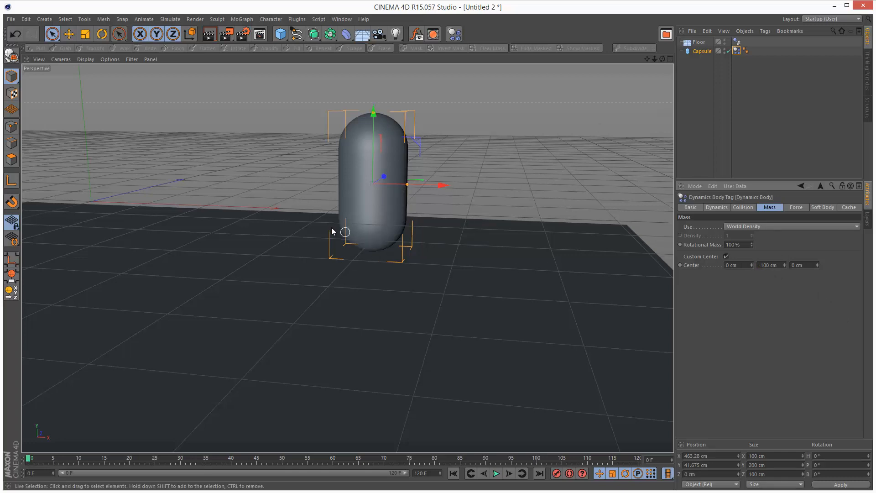
mouse_move(380, 171)
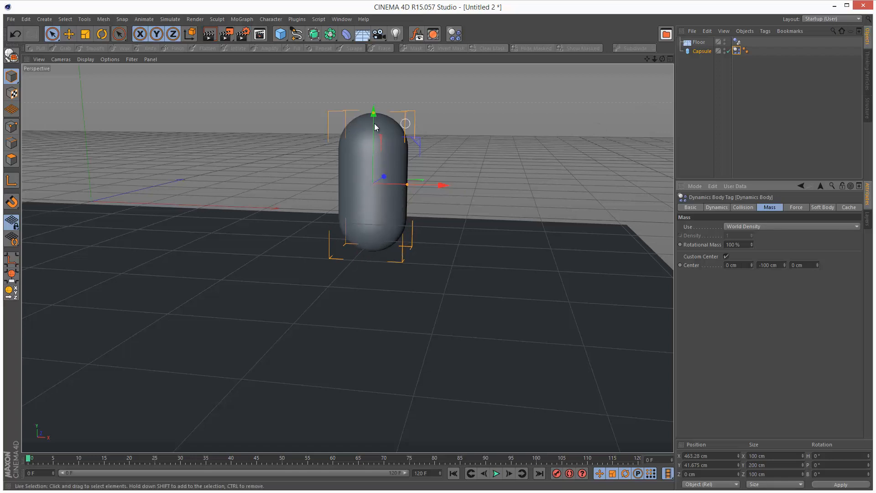
Run and rewind the simulation repeatedly to test the capsule with a -50 cm mass center.
click(497, 473)
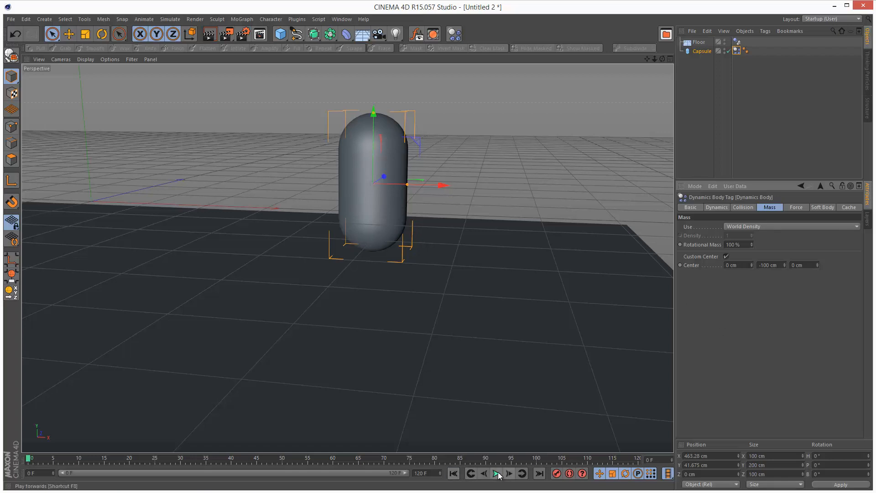
click(496, 474)
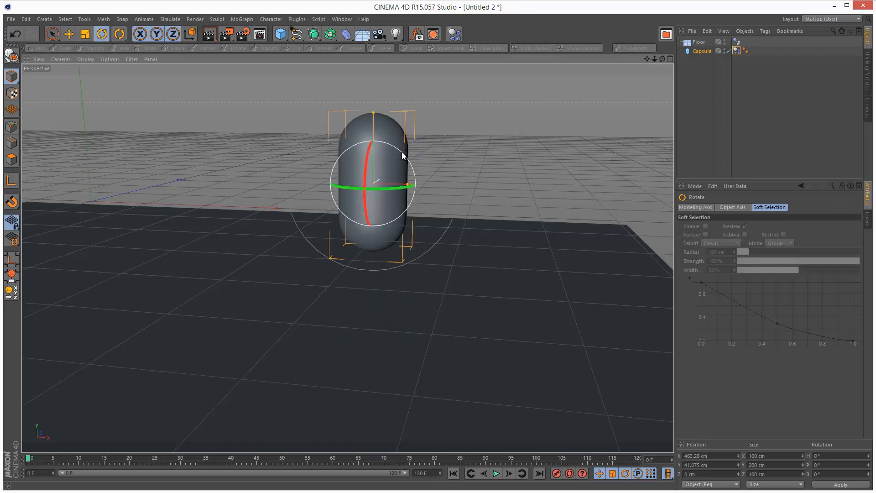
click(497, 472)
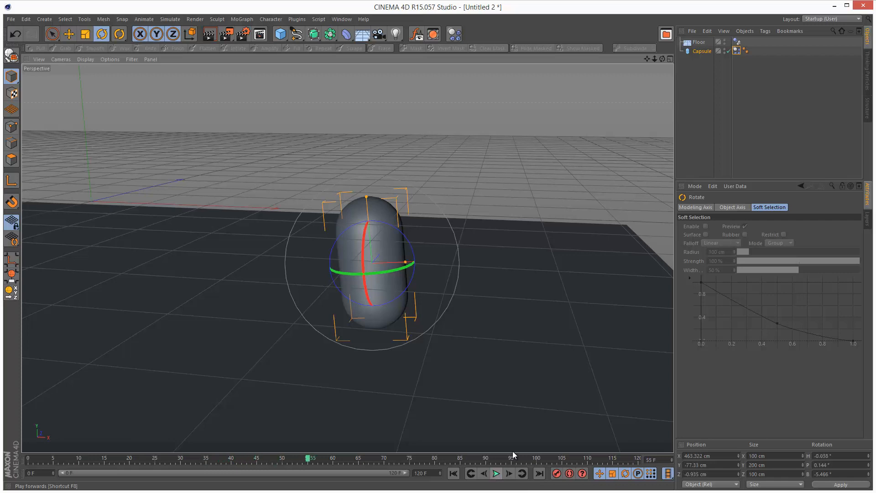
click(744, 51)
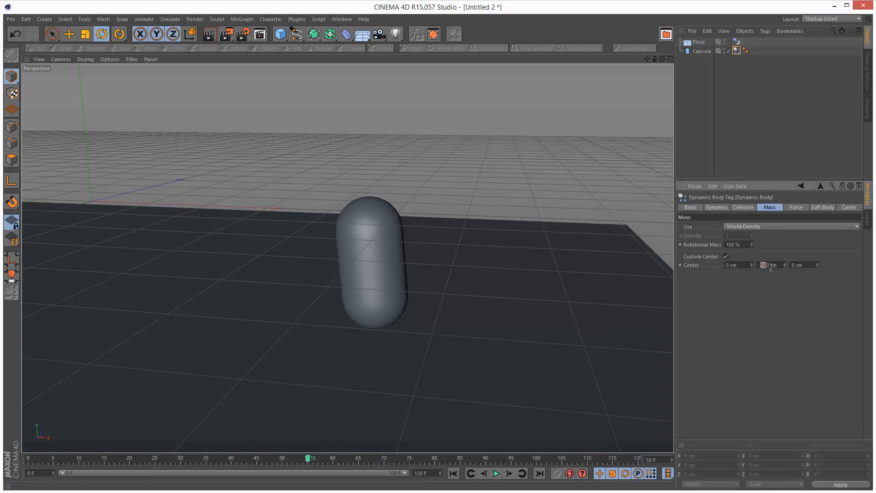
click(496, 486)
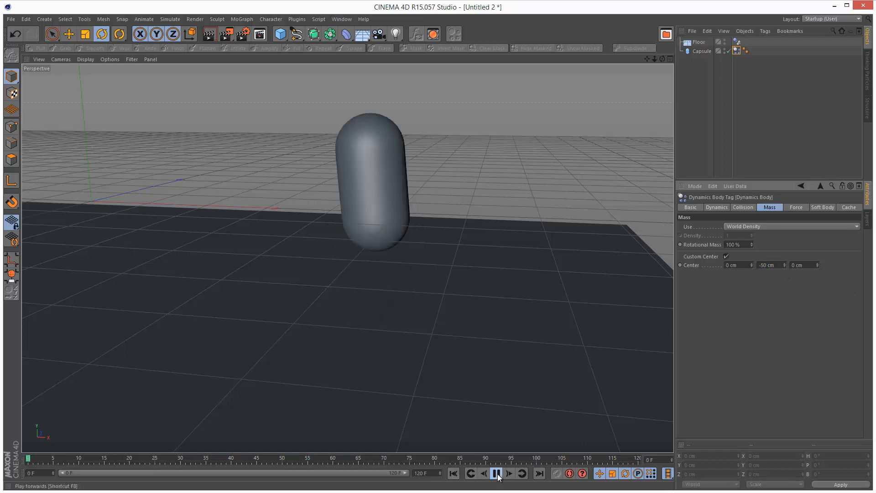
click(496, 487)
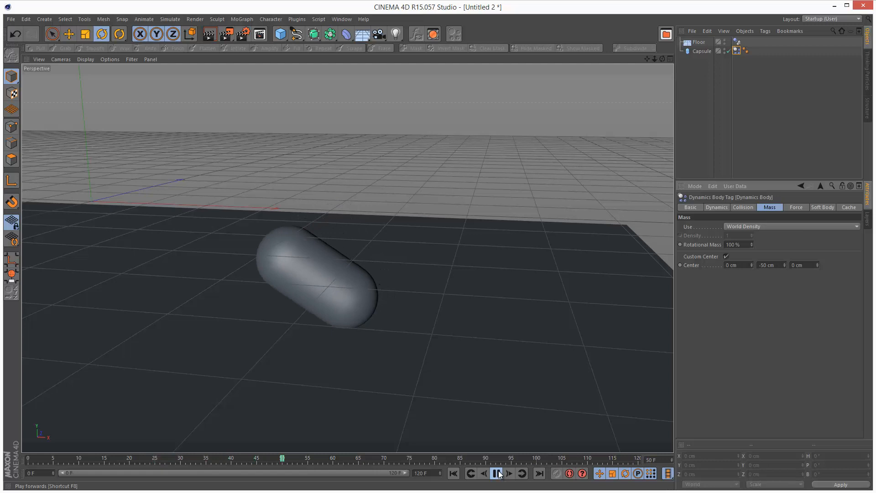
click(496, 474)
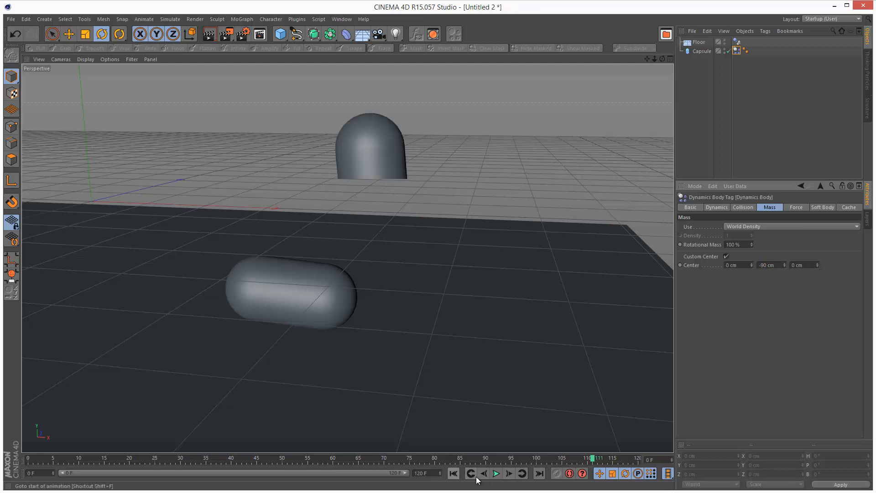
click(497, 485)
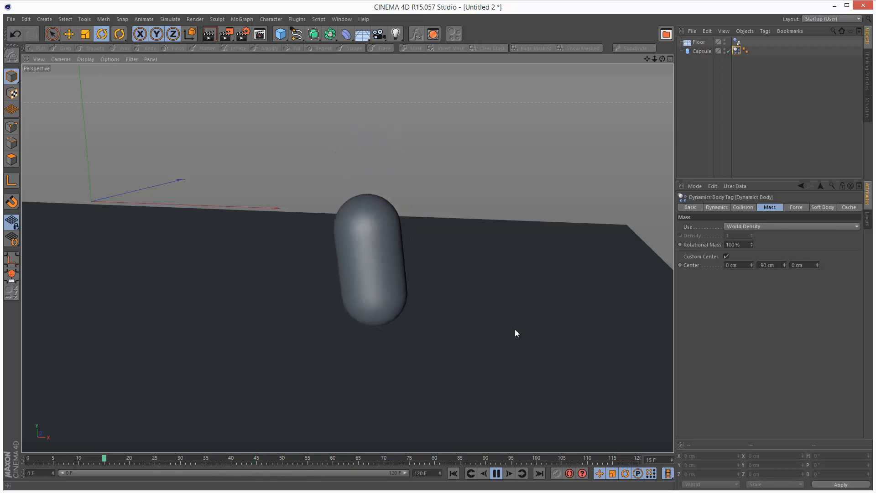
click(498, 475)
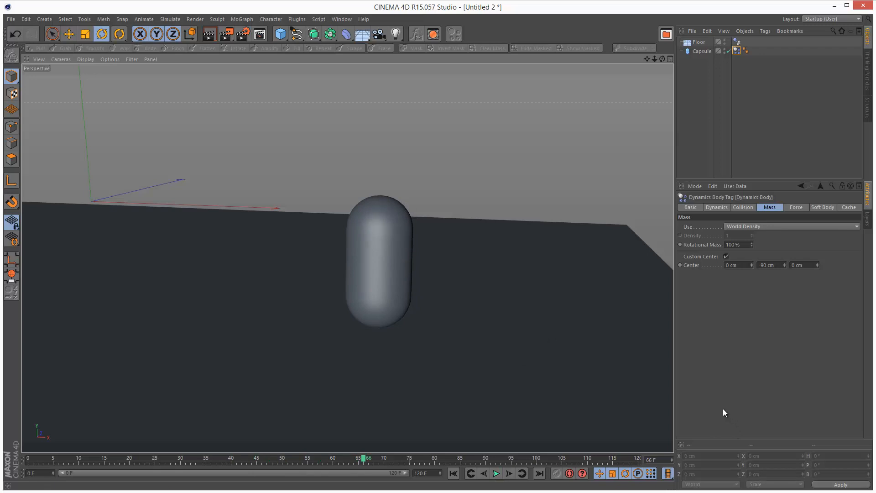
mouse_move(531, 295)
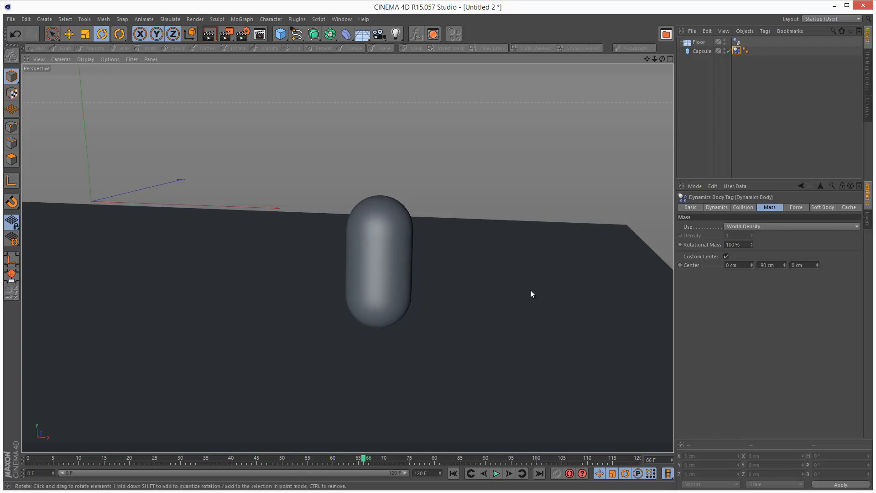